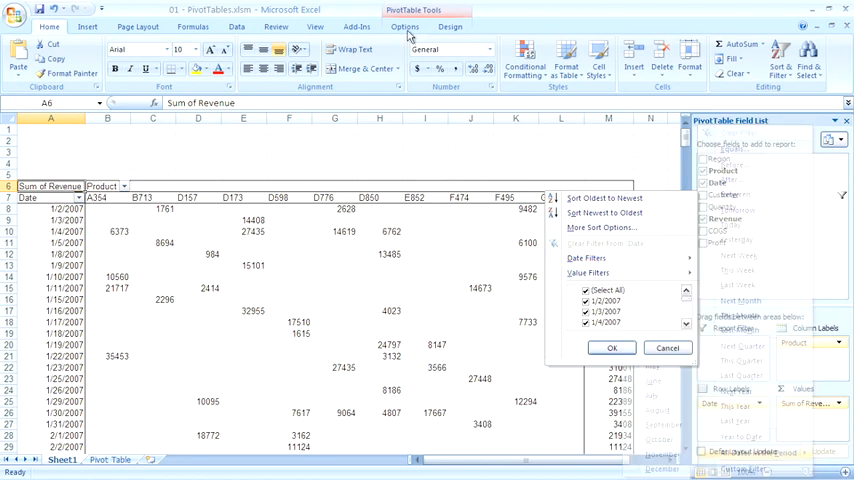
# Step: Reach the PivotTable Options dialog from the Options ribbon group
pyautogui.click(404, 26)
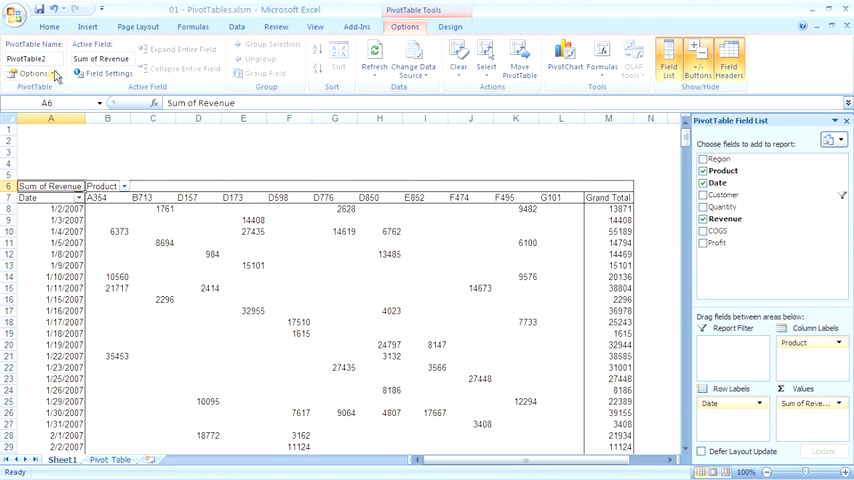
pyautogui.click(36, 72)
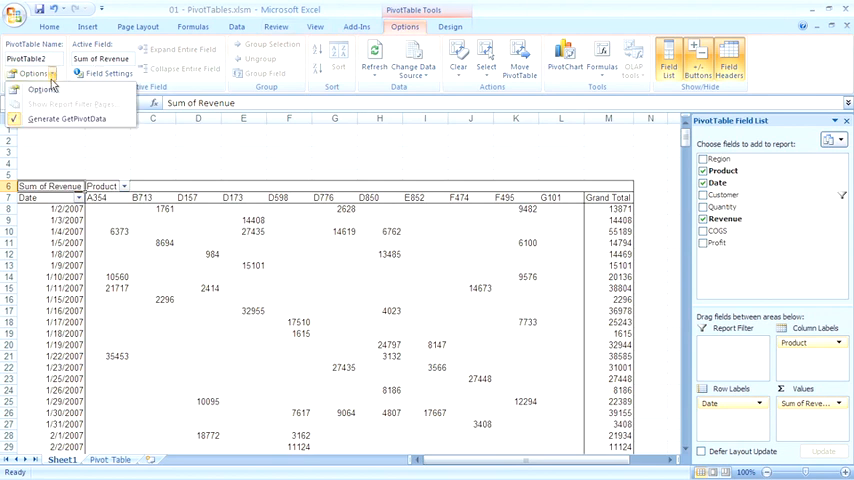
pyautogui.click(44, 88)
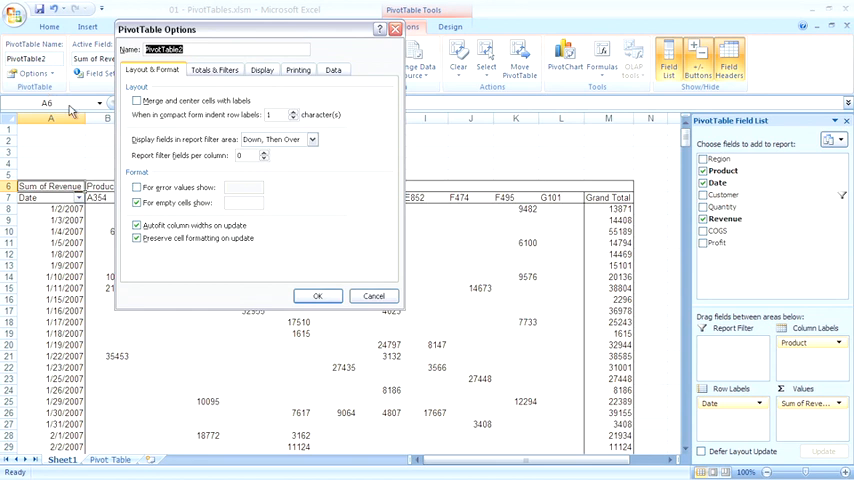
# Step: Enable 'For empty cells show' and set its value to a dash
pyautogui.click(244, 202)
pyautogui.write('0')
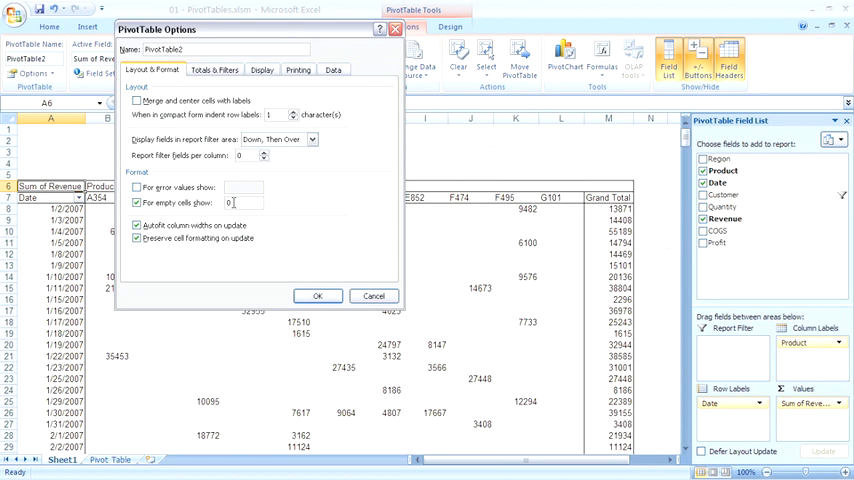
pyautogui.click(316, 296)
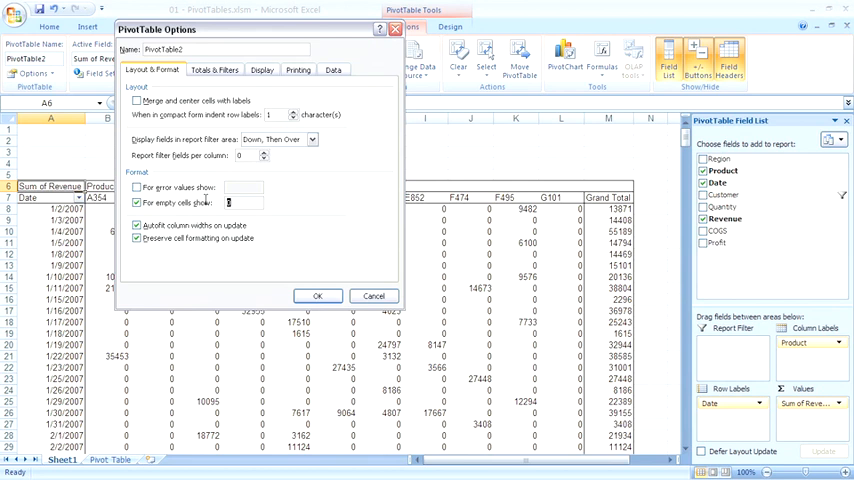
pyautogui.write('--')
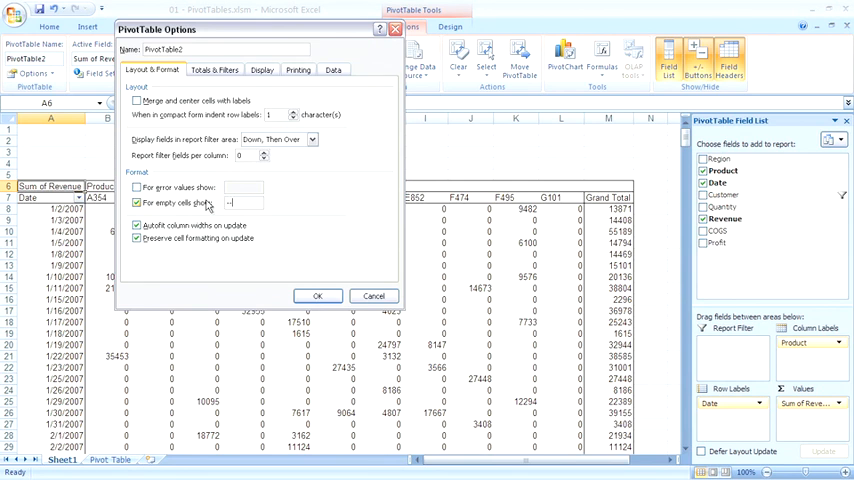
pyautogui.click(318, 296)
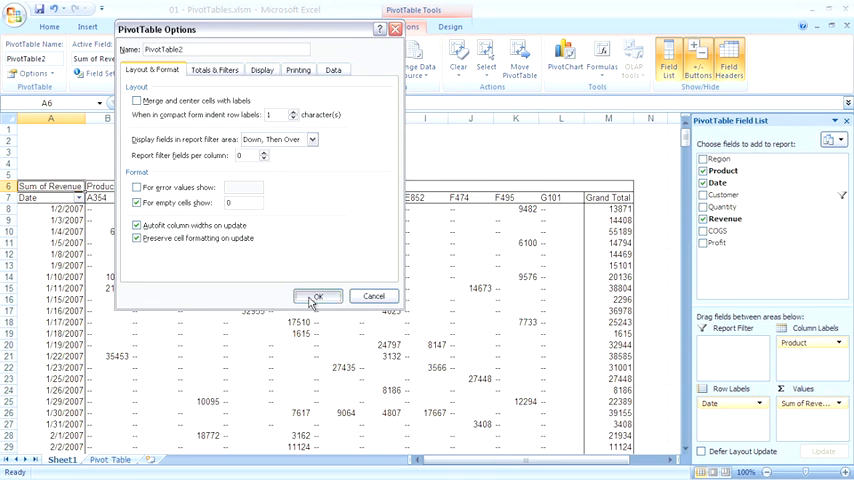
# Step: Confirm the PivotTable Options so empty cells display dashes
pyautogui.click(316, 296)
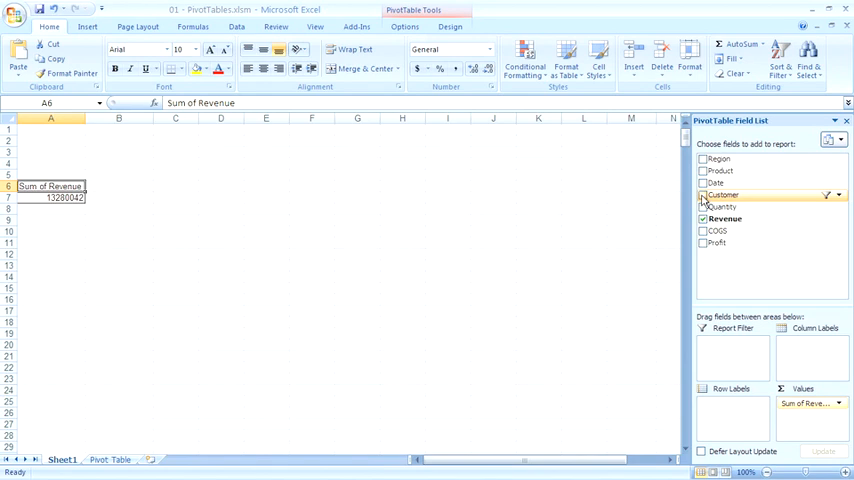
# Step: Place Customer in rows and Region across columns, then reach Customer's sort/filter list
pyautogui.click(704, 196)
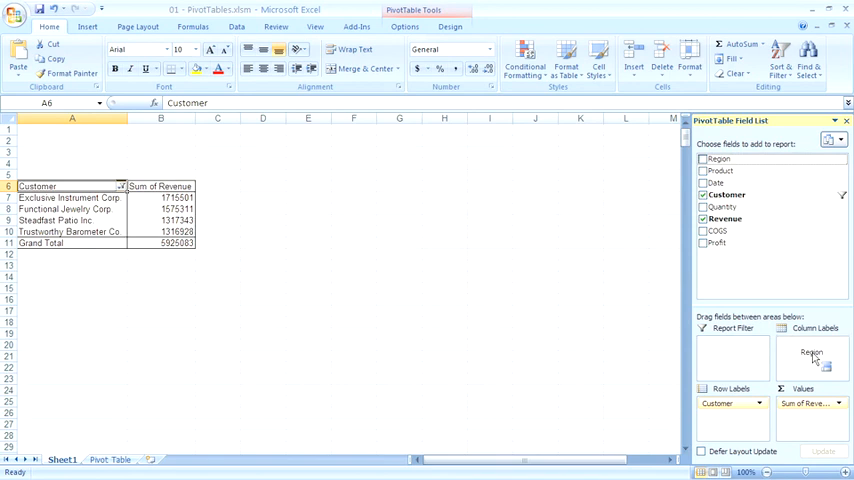
pyautogui.moveTo(812, 352); pyautogui.dragTo(812, 342)
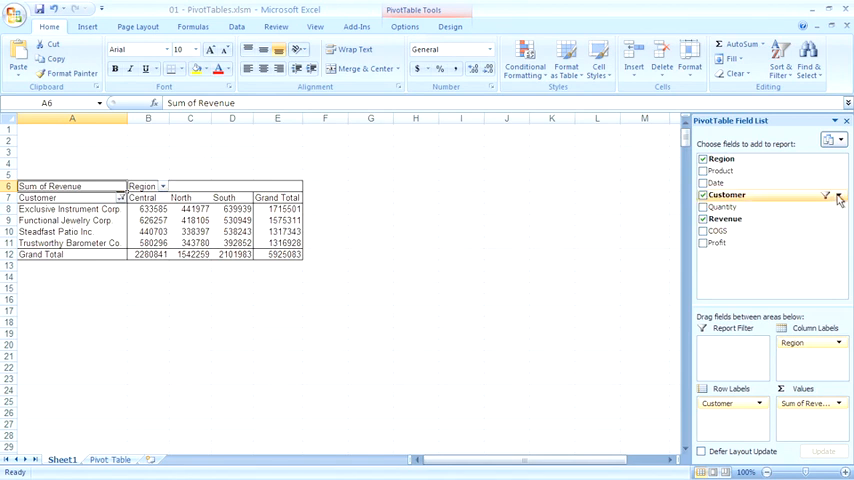
pyautogui.click(840, 196)
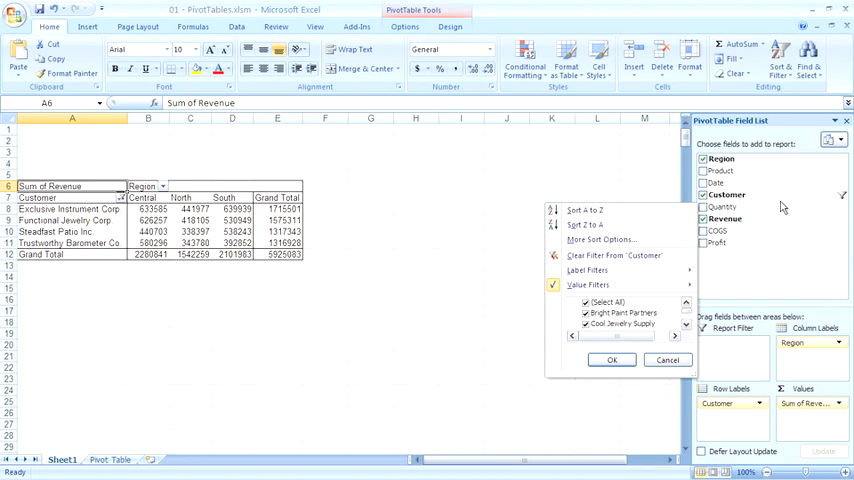